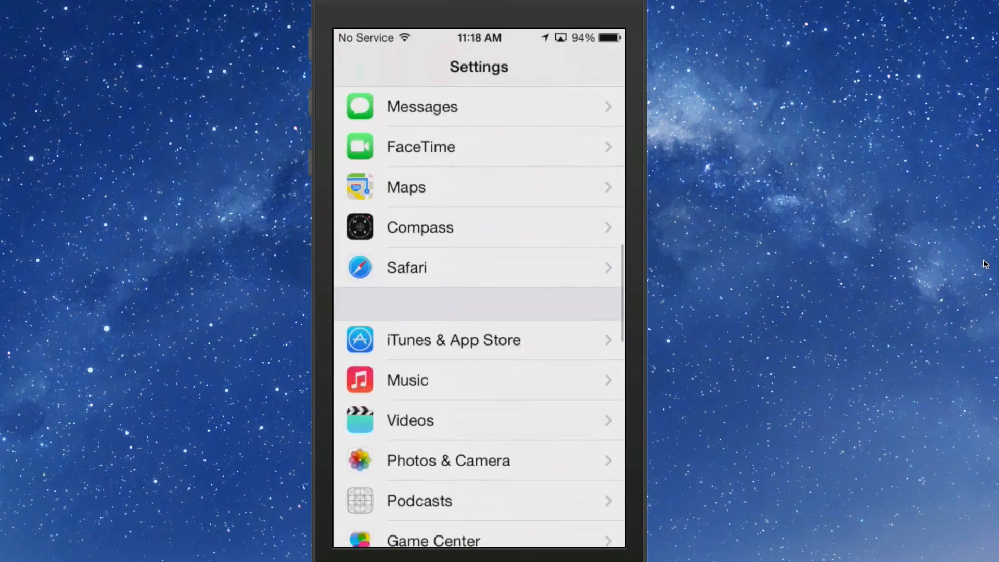
# Step: Open ColorBar's preferences from the Settings list, showing enabled tweak with Black on White
pyautogui.scroll(-3)
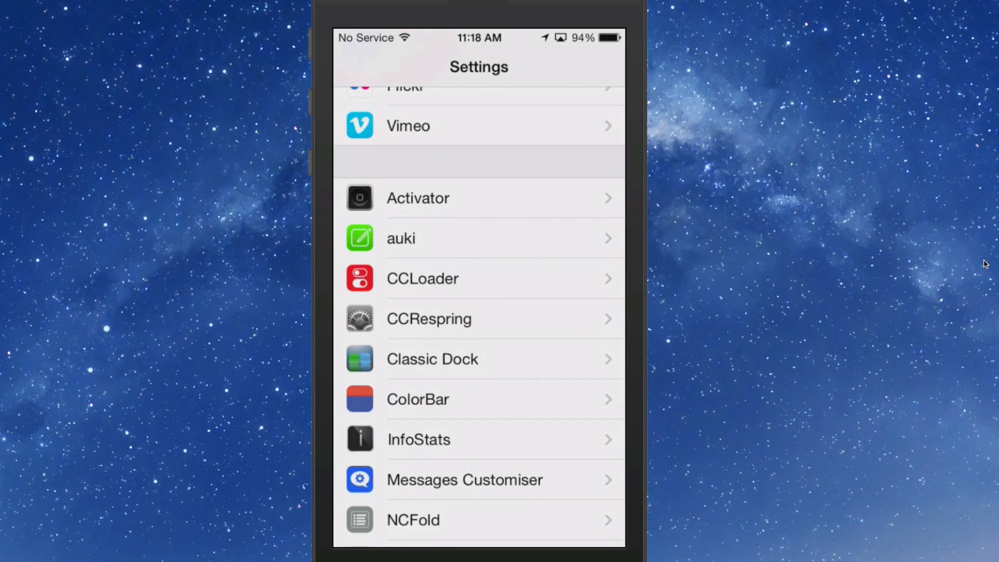
pyautogui.click(418, 400)
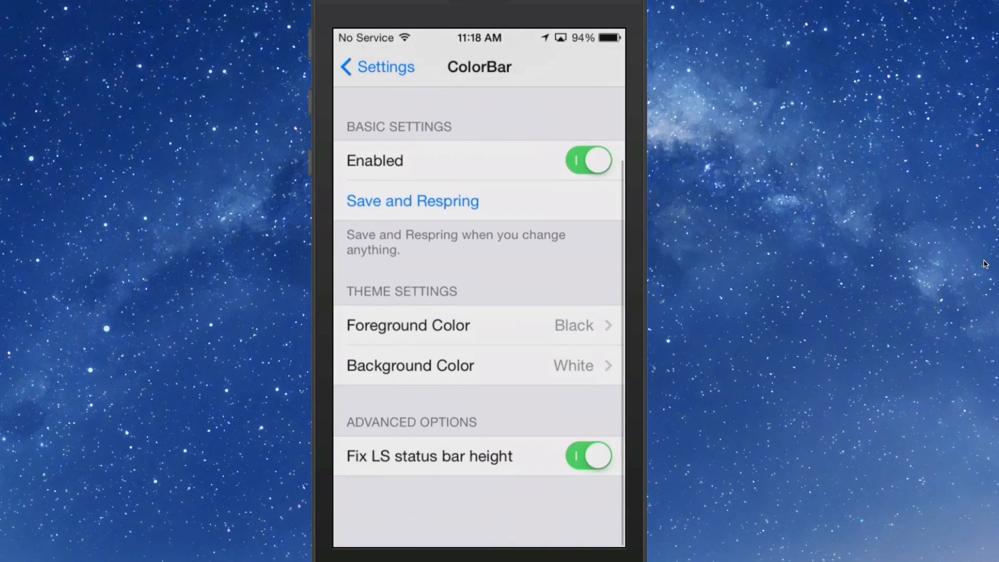
pyautogui.scroll(-3)
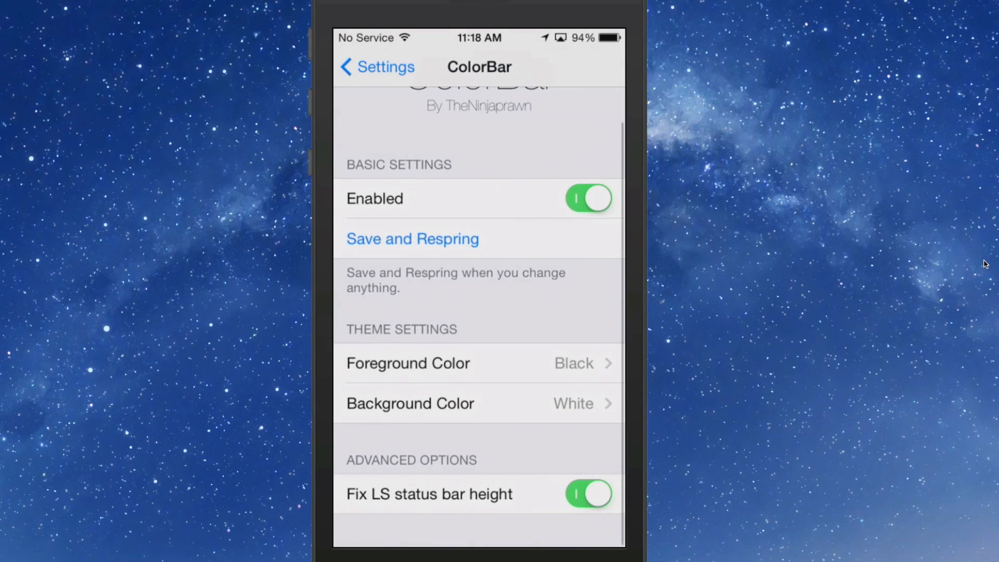
# Step: Set ColorBar's foreground color to White and background color to Cyan
pyautogui.click(410, 403)
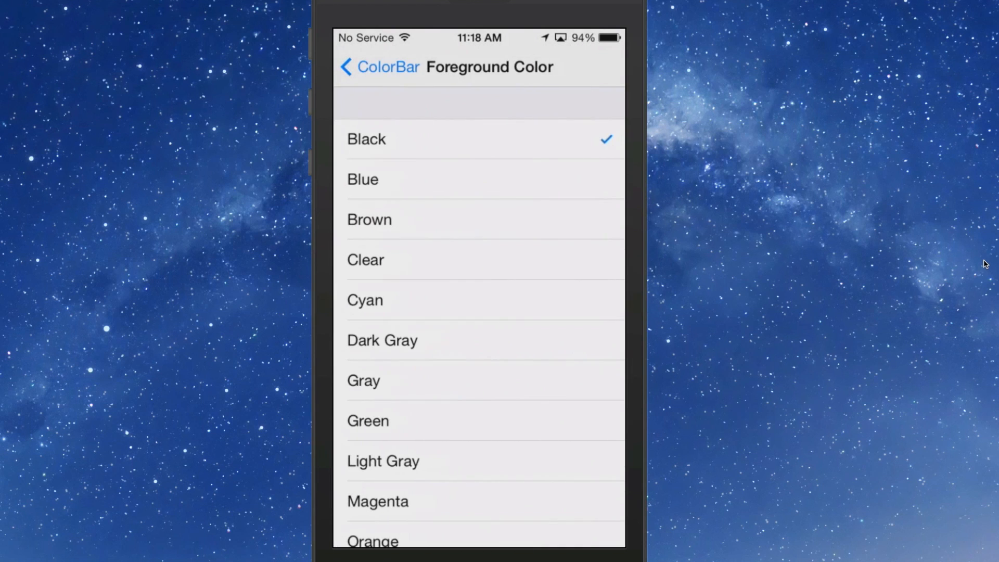
pyautogui.scroll(-3)
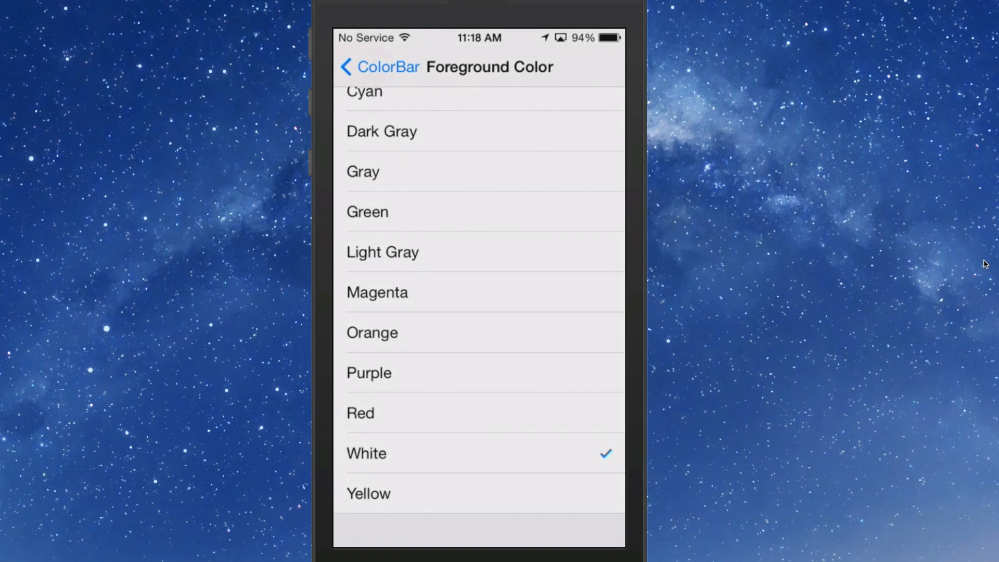
pyautogui.click(377, 68)
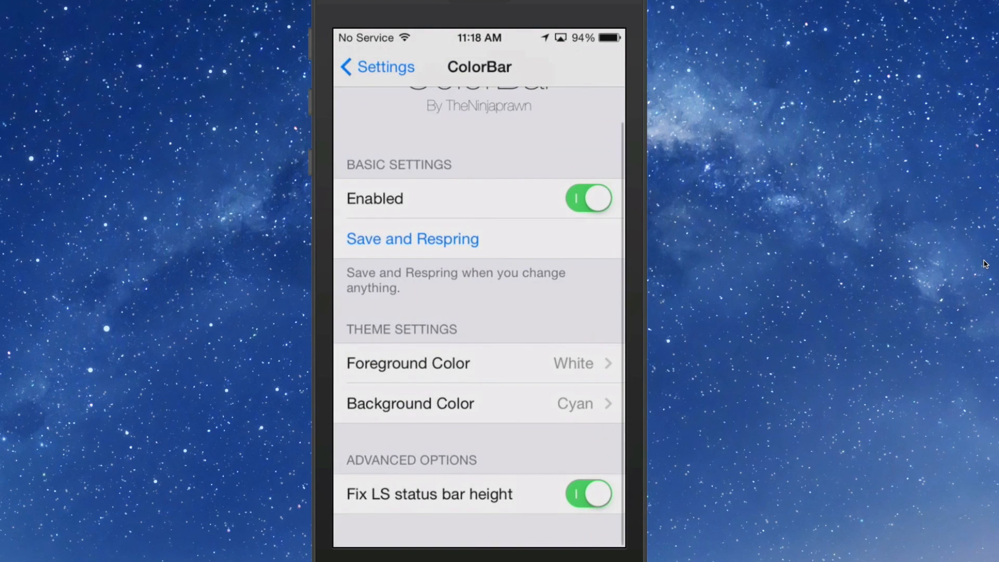
# Step: Save and respring so the status bar shows white text on cyan
pyautogui.click(412, 238)
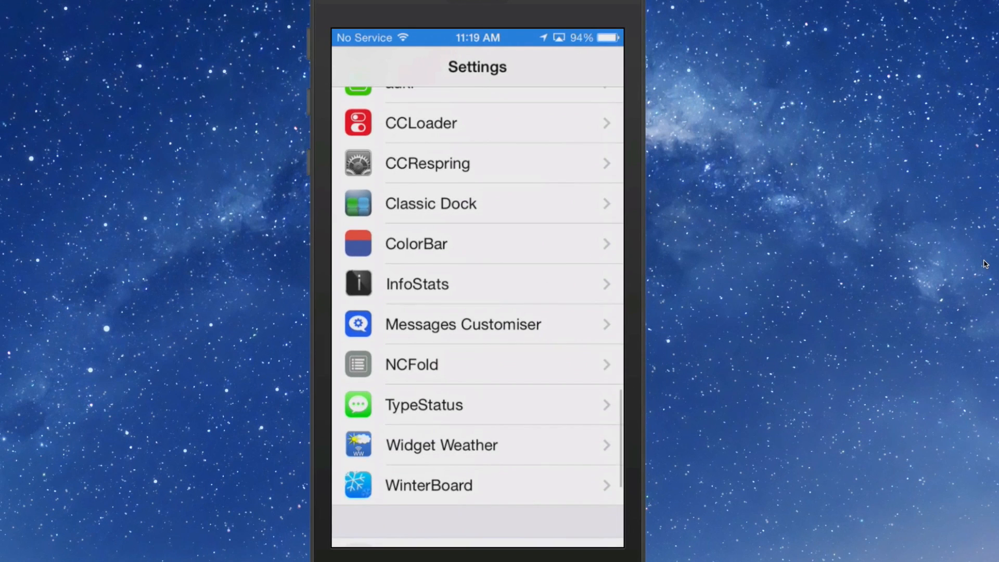
# Step: Switch off ColorBar's Fix LS status bar height option
pyautogui.click(416, 243)
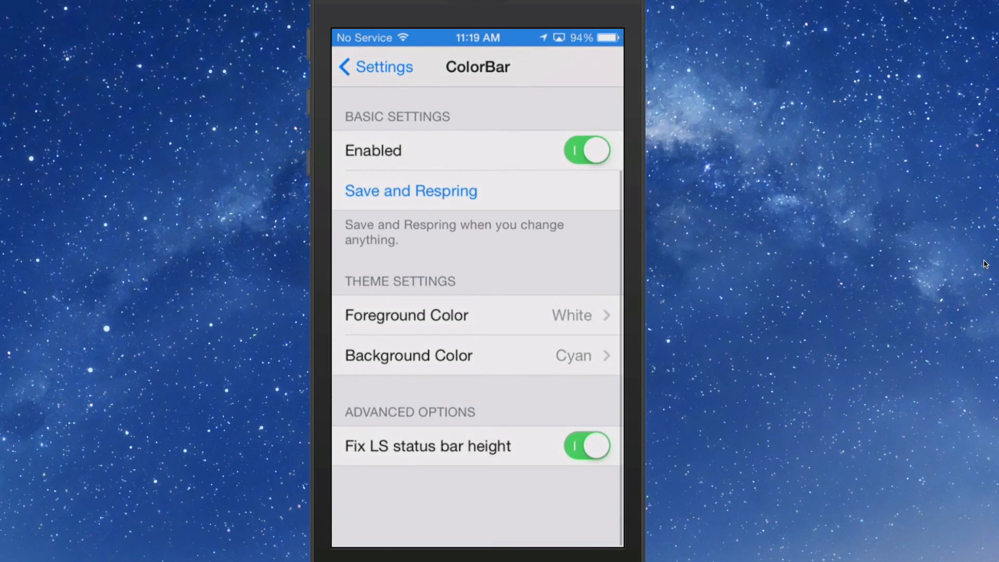
pyautogui.scroll(-3)
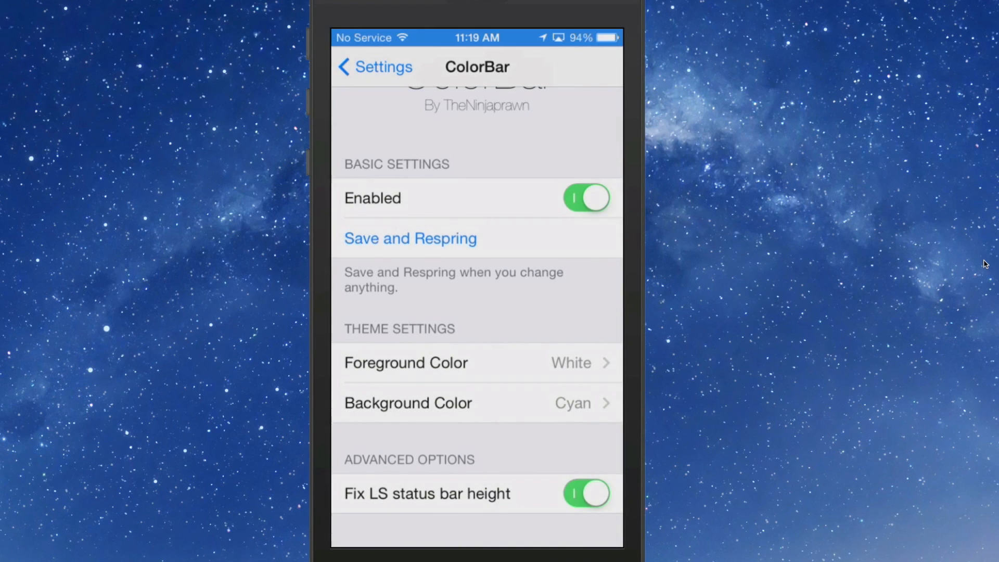
pyautogui.click(585, 493)
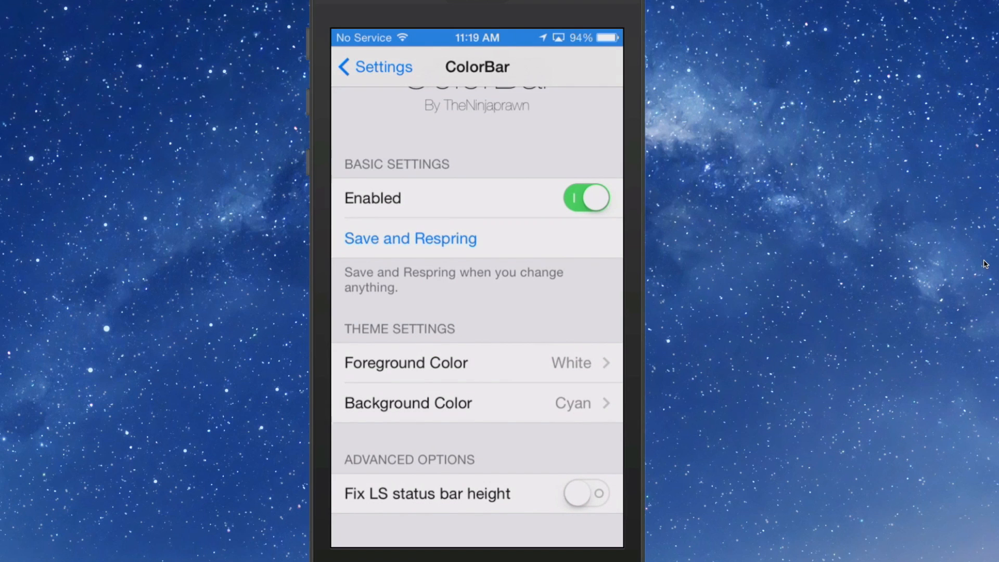
# Step: Save and respring, then slide to unlock onto the cyan-status-bar home screen
pyautogui.click(409, 238)
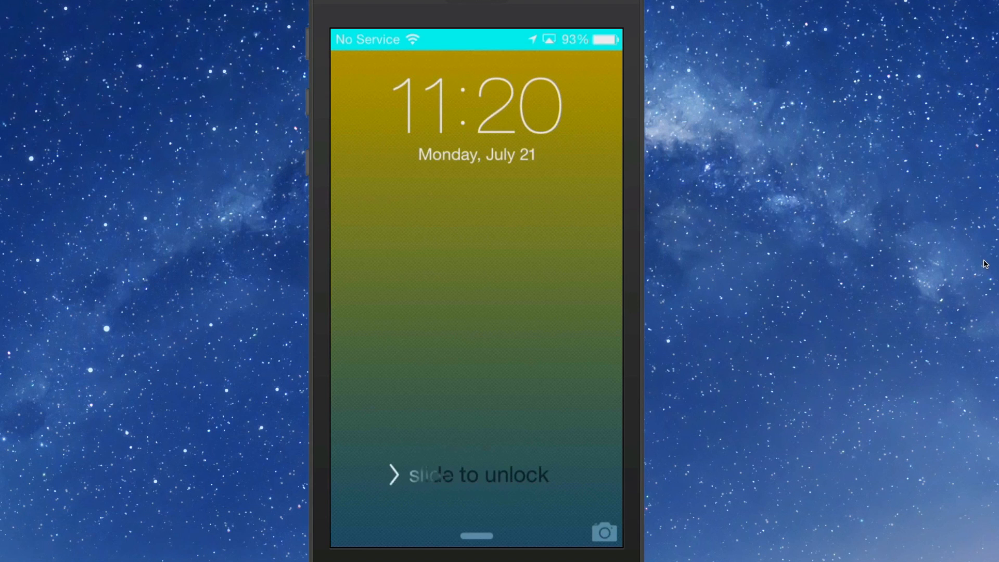
pyautogui.moveTo(408, 474); pyautogui.dragTo(548, 474)
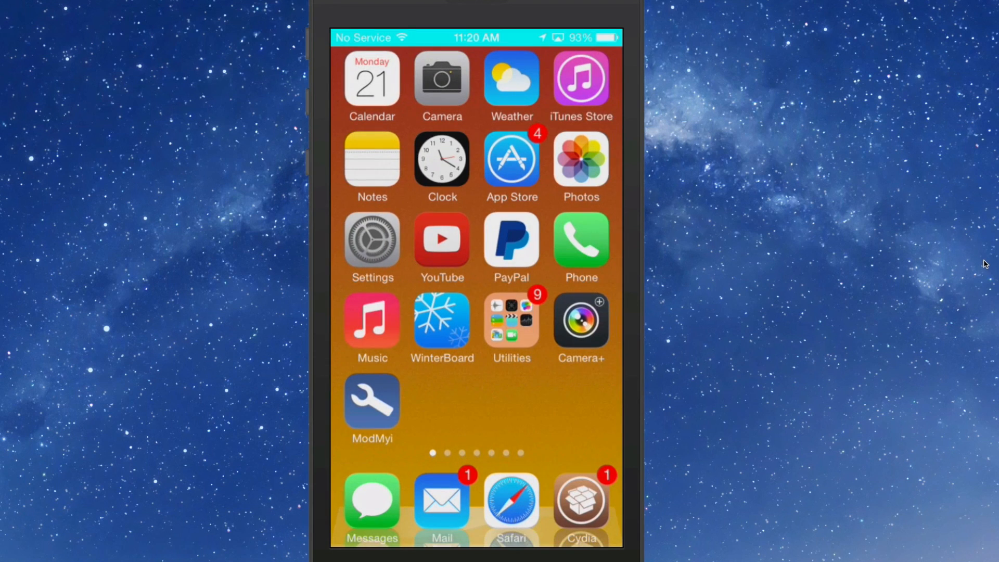